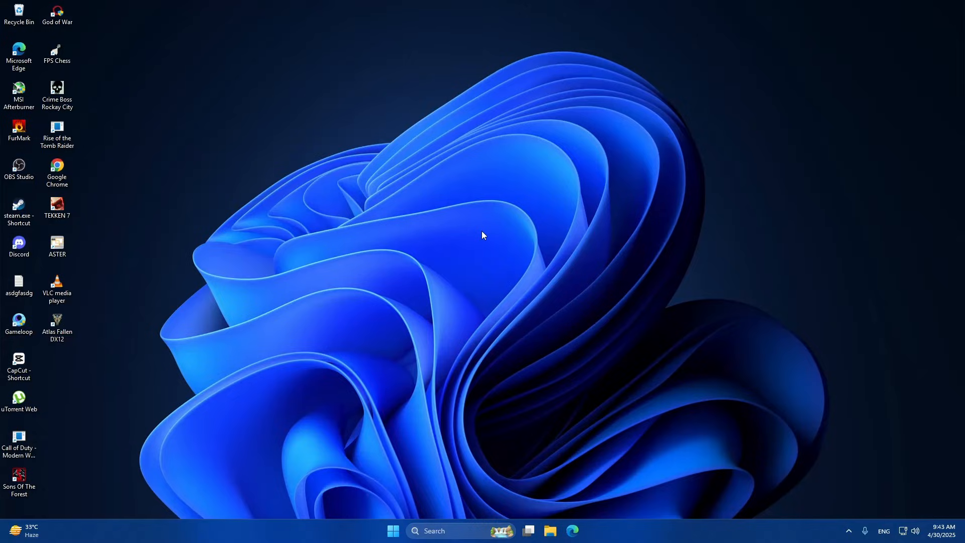
pyautogui.moveTo(486, 226)
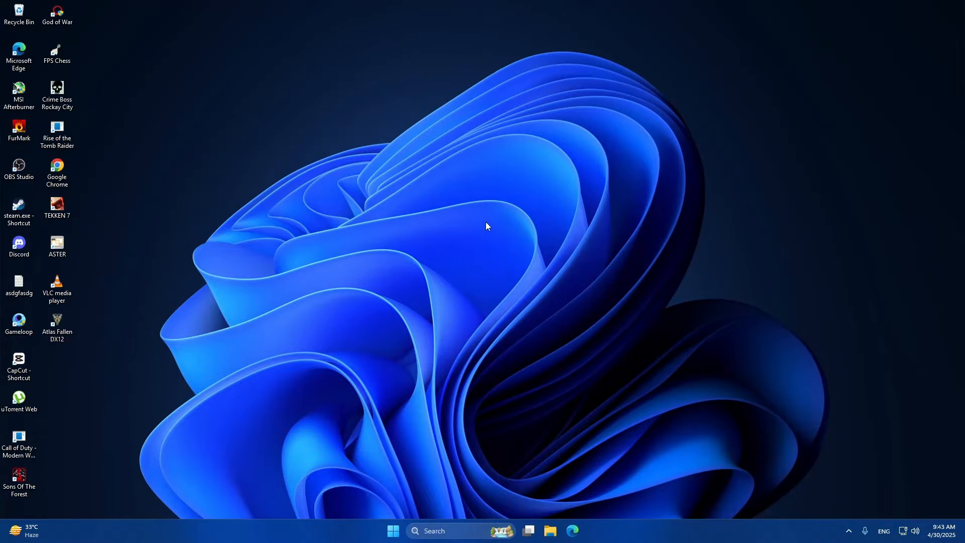
pyautogui.moveTo(482, 223)
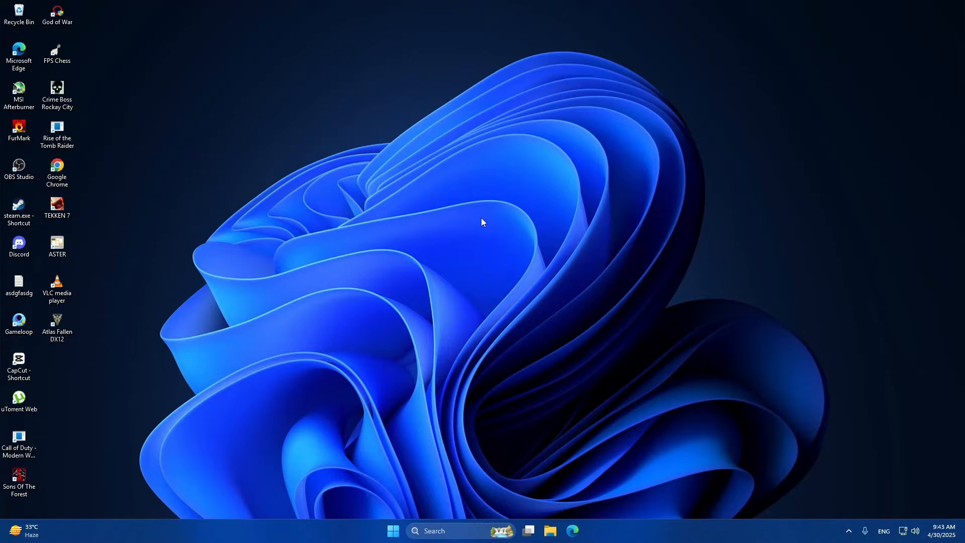
pyautogui.moveTo(485, 213)
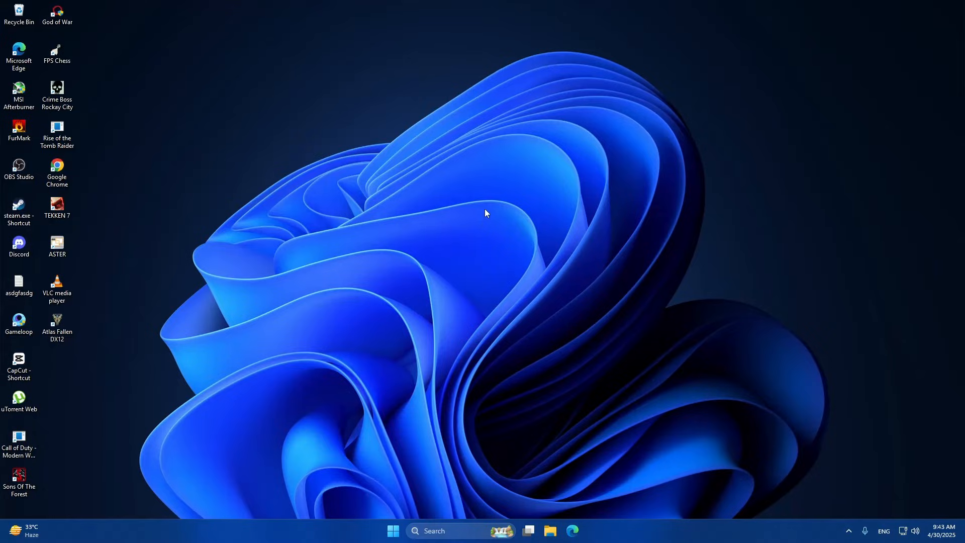
pyautogui.moveTo(500, 222)
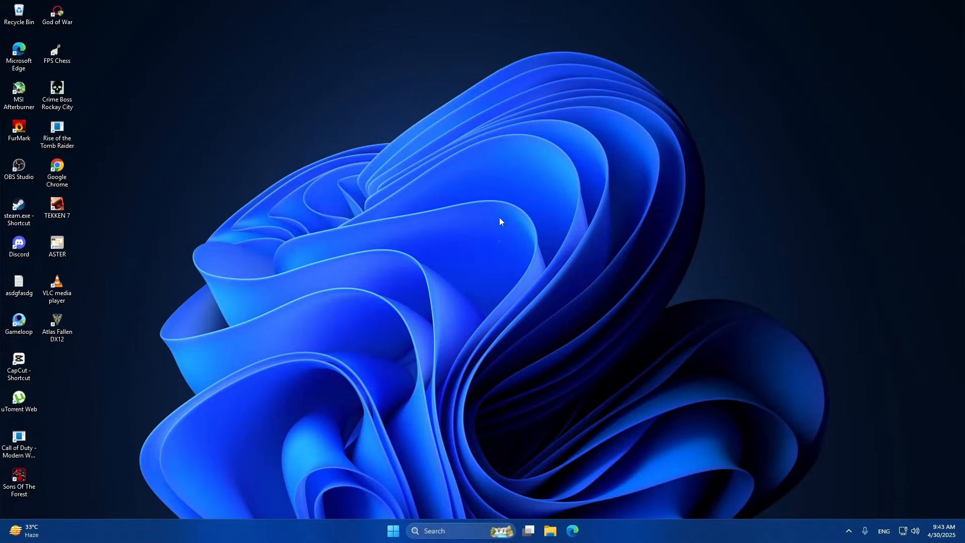
# - Open Device Manager and bring up the Radeon (TM) RX 480 Graphics device options
pyautogui.click(443, 531)
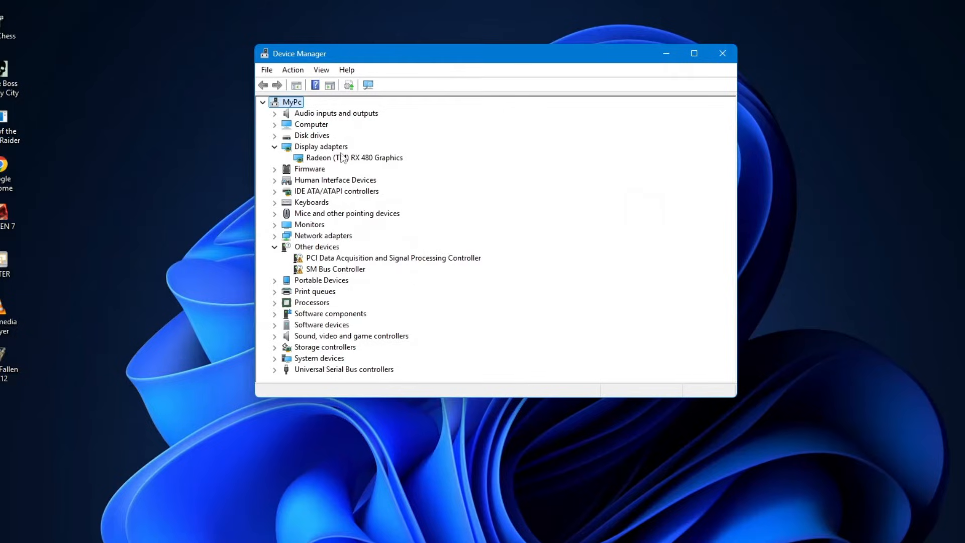
pyautogui.rightClick(354, 157)
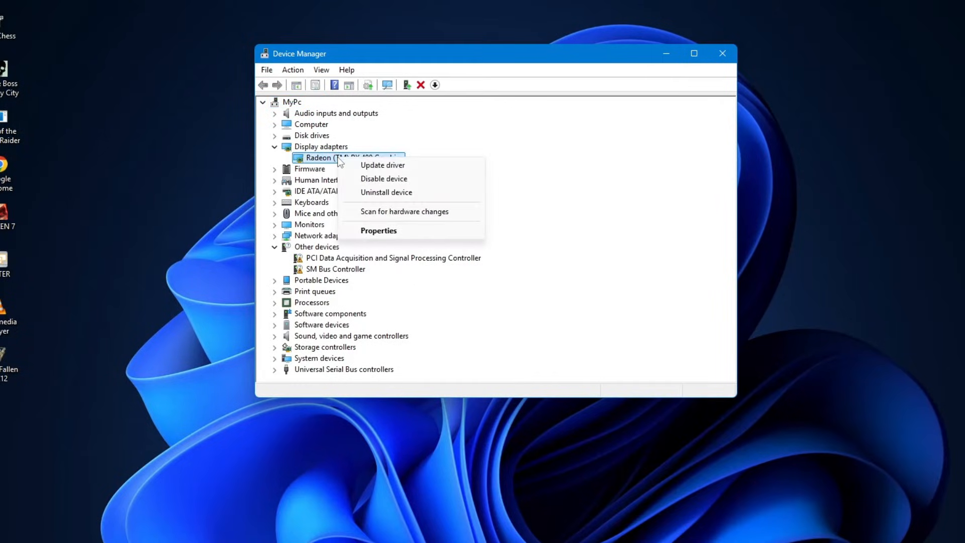
pyautogui.moveTo(381, 165)
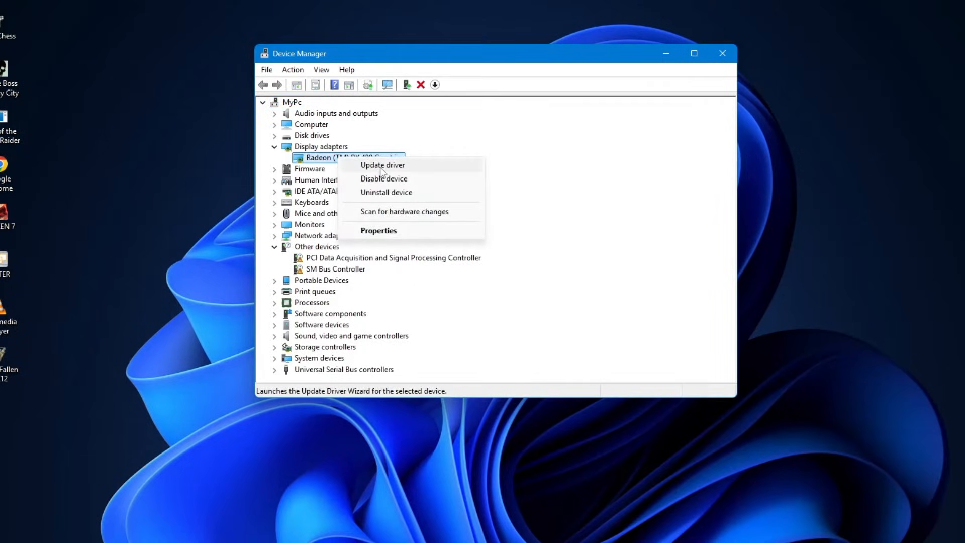
# - Reinstall the Radeon (TM) RX 480 Graphics driver from the compatible drivers list
pyautogui.click(381, 165)
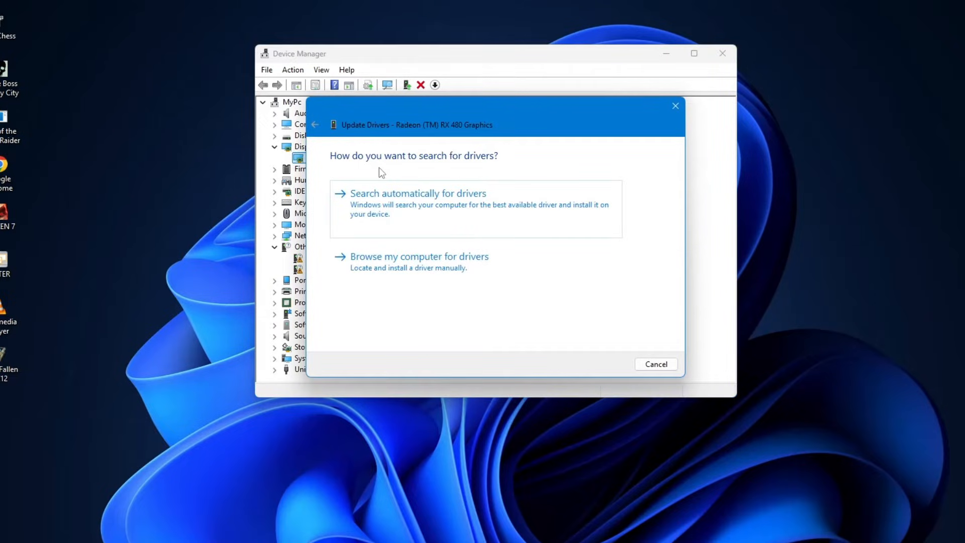
pyautogui.moveTo(419, 261)
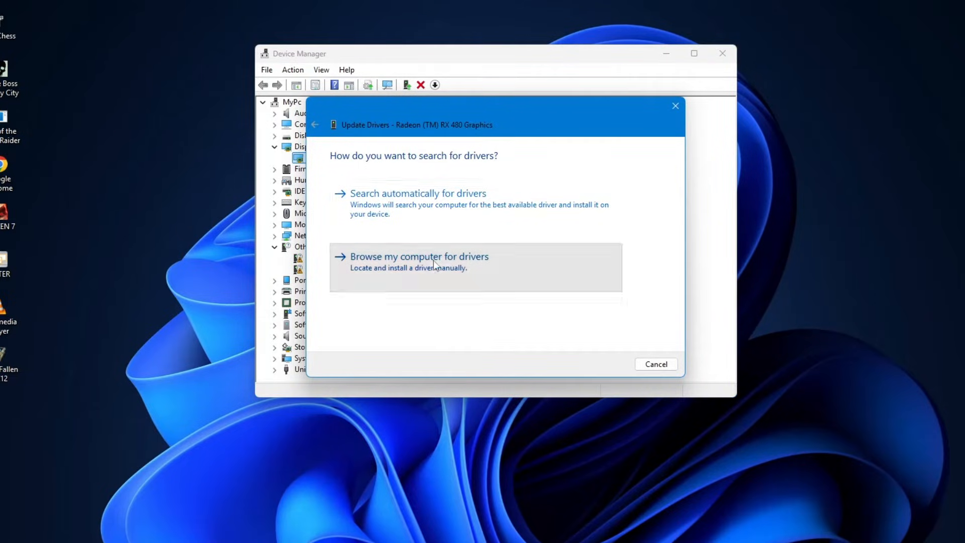
pyautogui.click(419, 256)
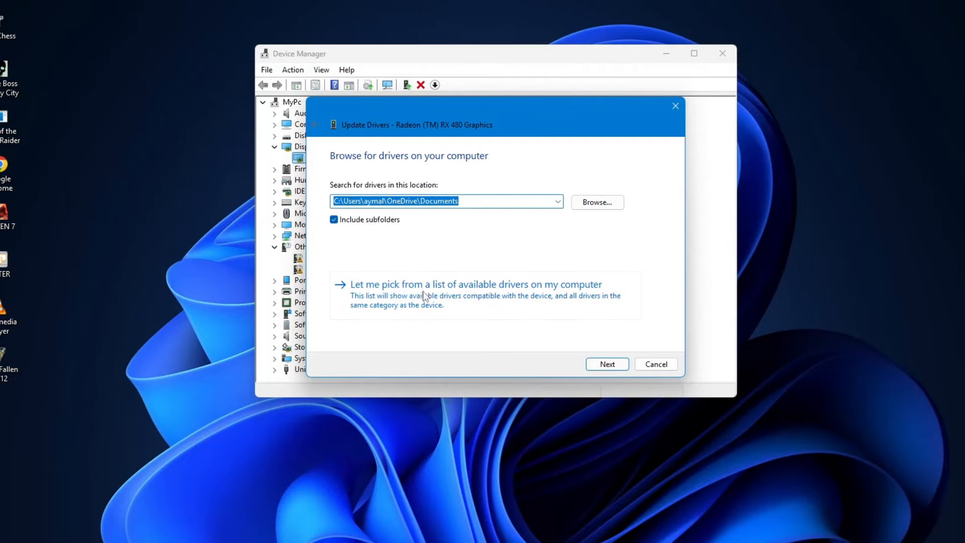
pyautogui.click(473, 283)
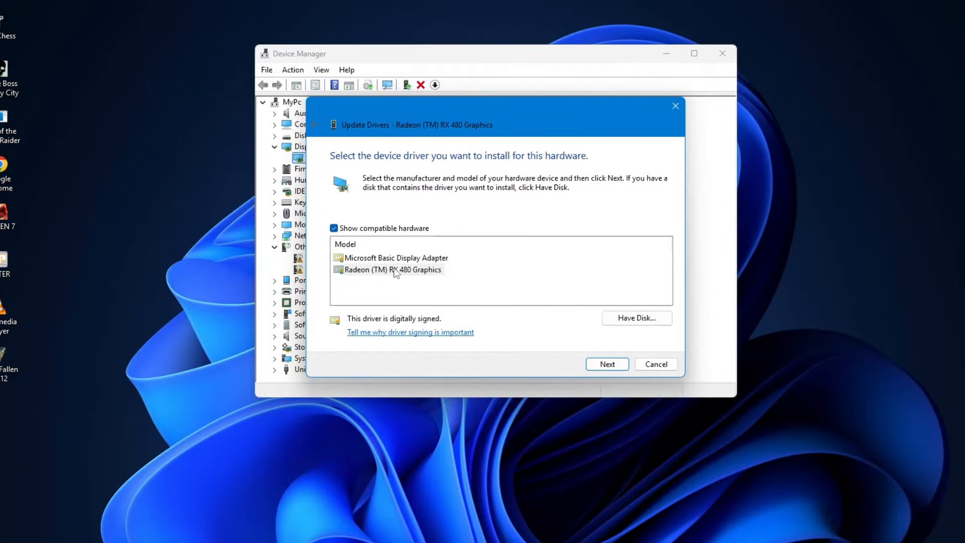
pyautogui.click(392, 269)
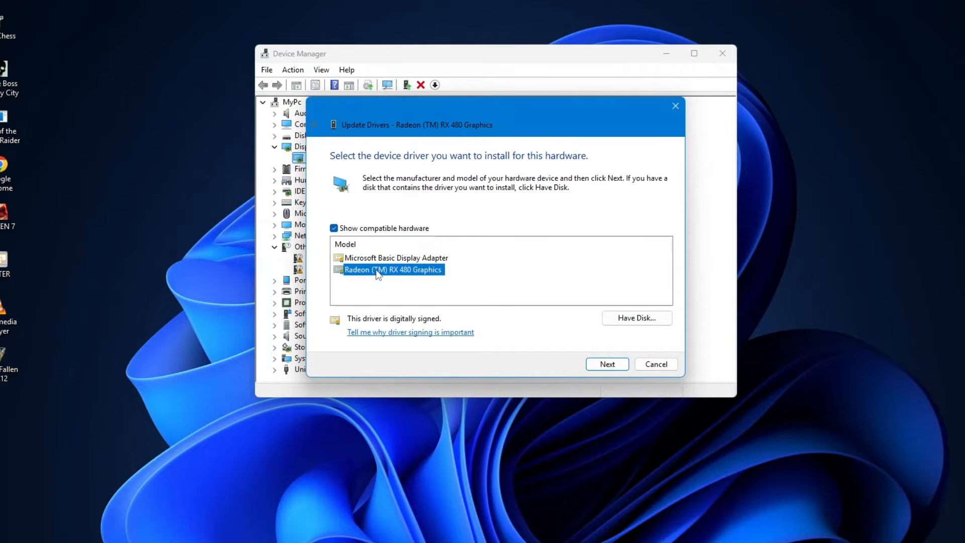
pyautogui.moveTo(513, 287)
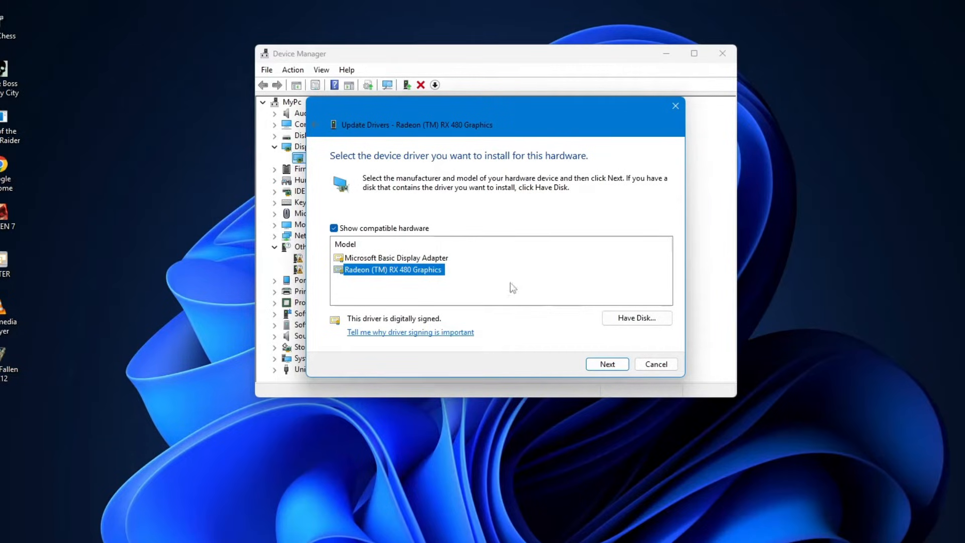
pyautogui.click(395, 258)
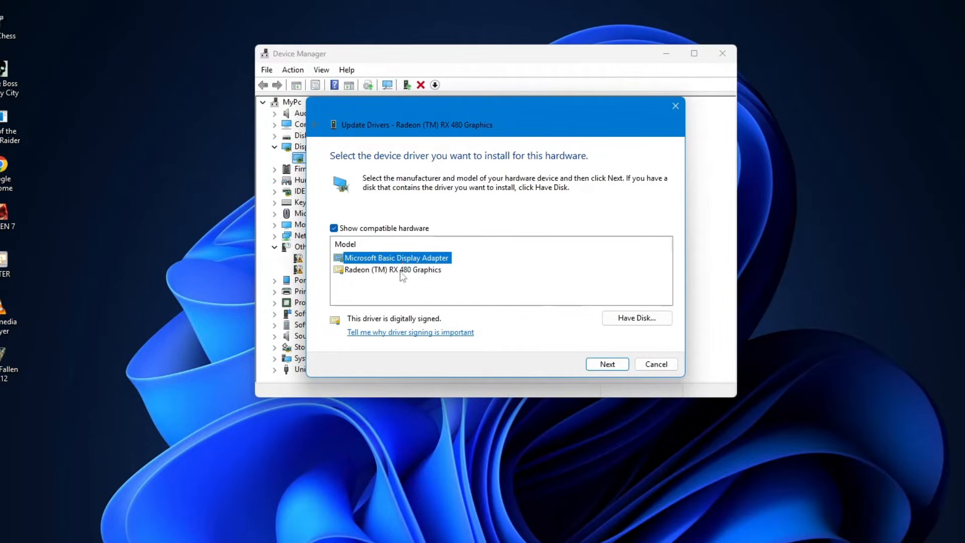
pyautogui.click(392, 269)
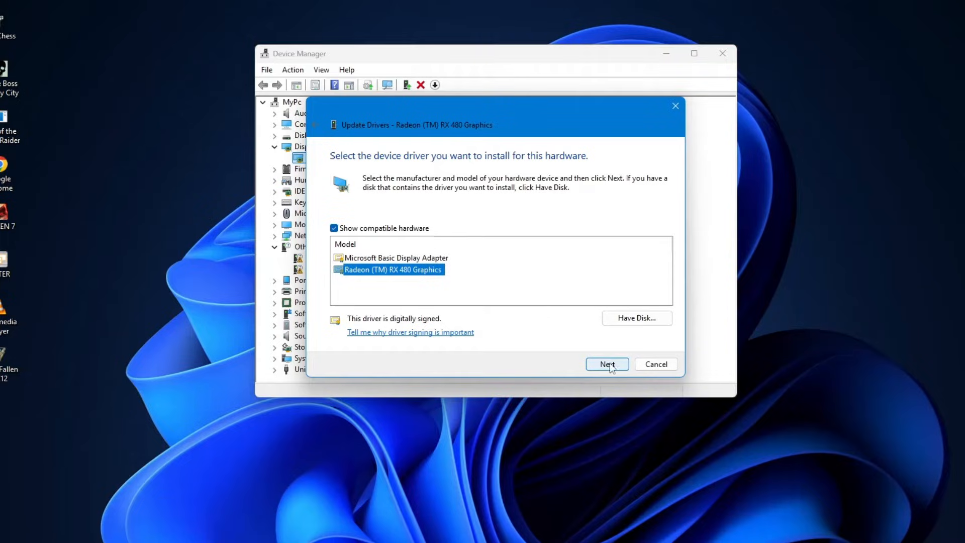
pyautogui.click(606, 364)
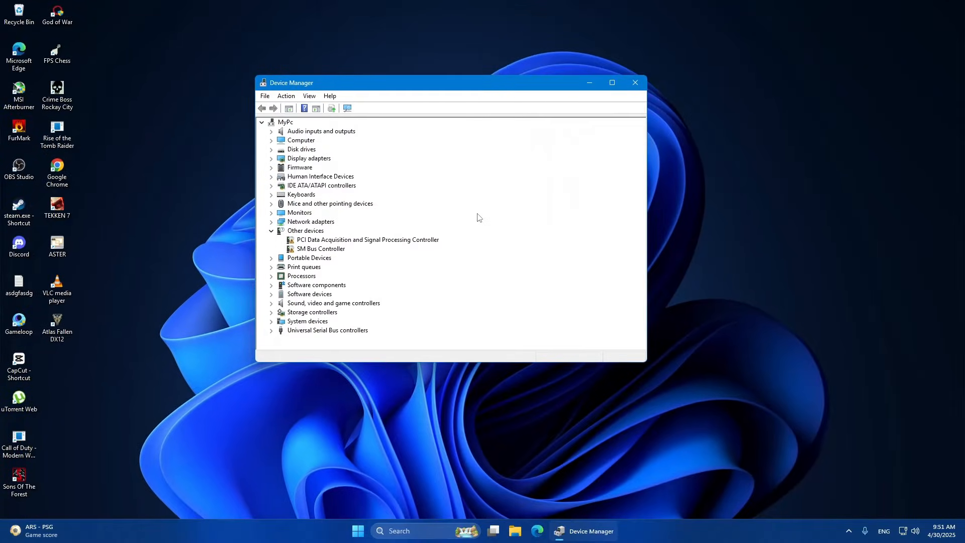
# - Search for cmd and run Command Prompt as administrator
pyautogui.click(634, 82)
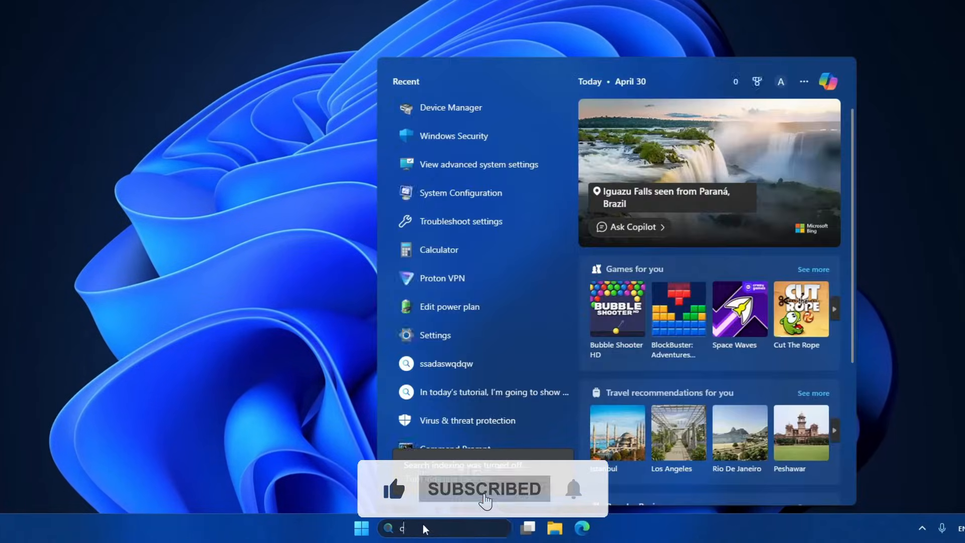
pyautogui.write('cmd')
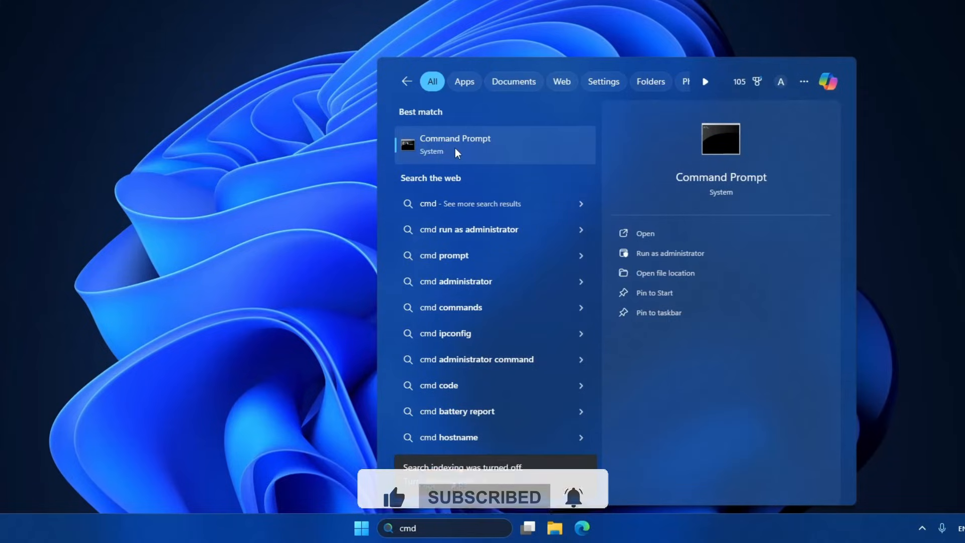
pyautogui.rightClick(455, 145)
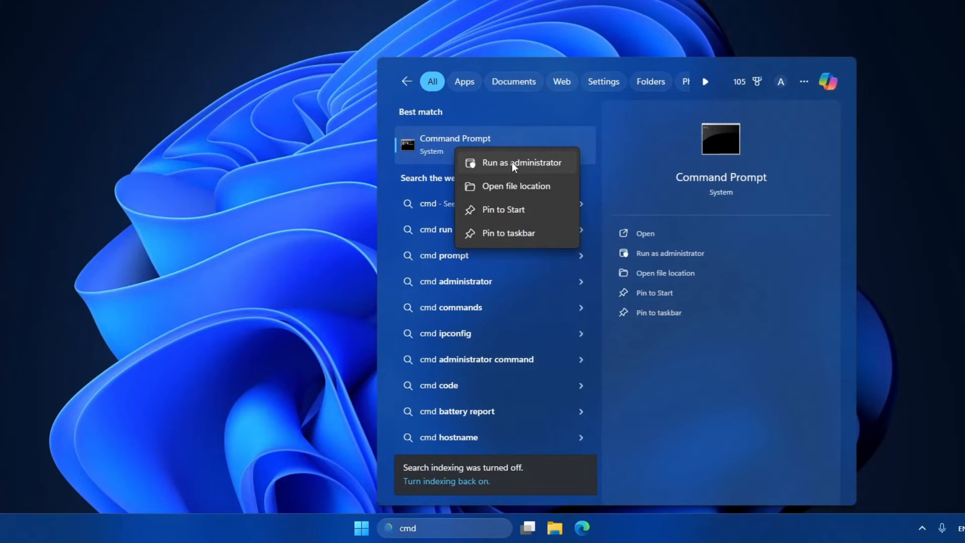
pyautogui.click(511, 163)
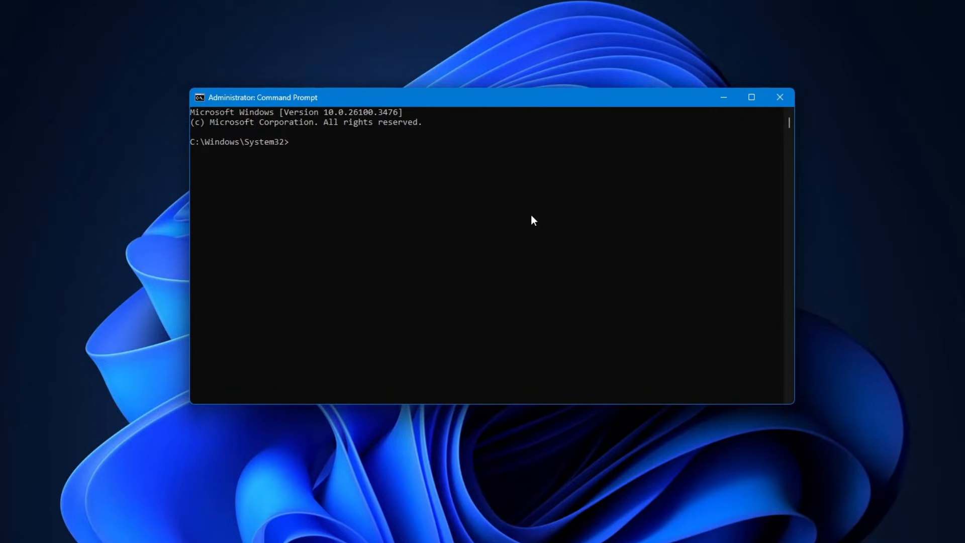
# - Run DISM /Online /Cleanup-Image /RestoreHealth, retyping it after Error 87
pyautogui.write('DISM /Online /Cleanup-Image /RestoreHealth')
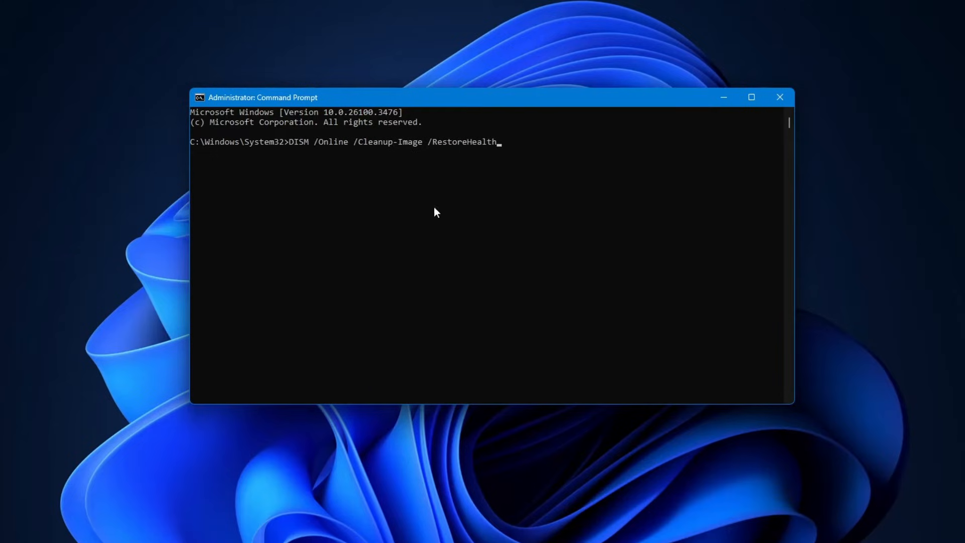
pyautogui.moveTo(428, 152)
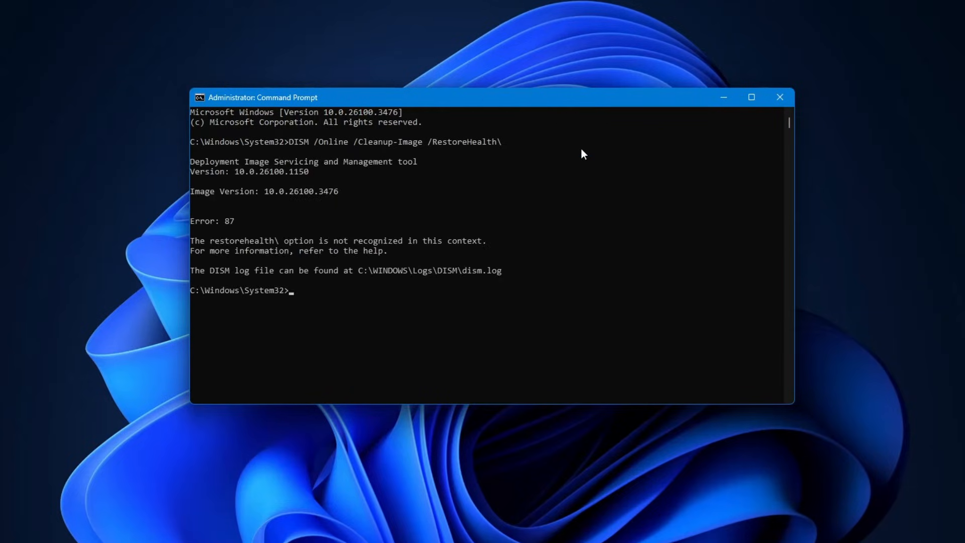
pyautogui.write('DISM /Online /Cleanup-Image /RestoreHealth')
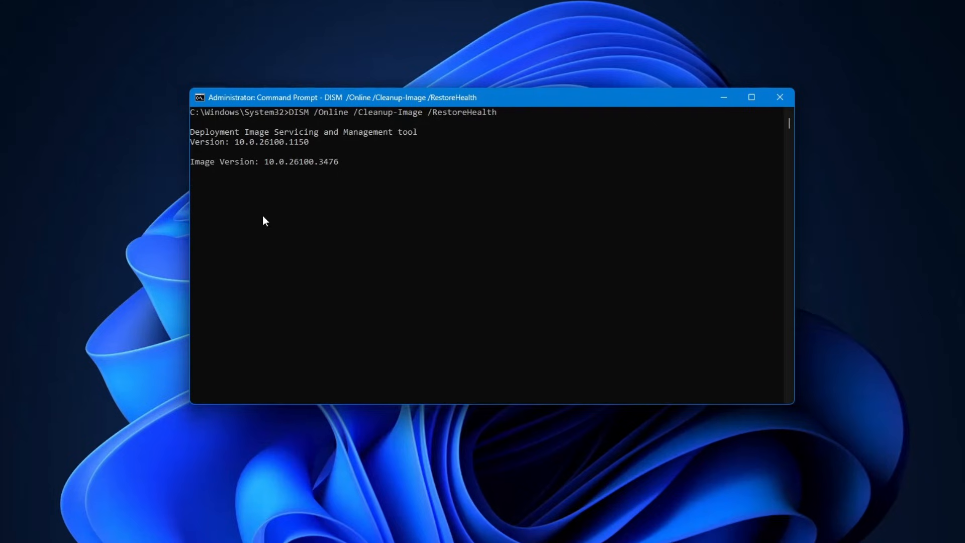
pyautogui.moveTo(780, 97)
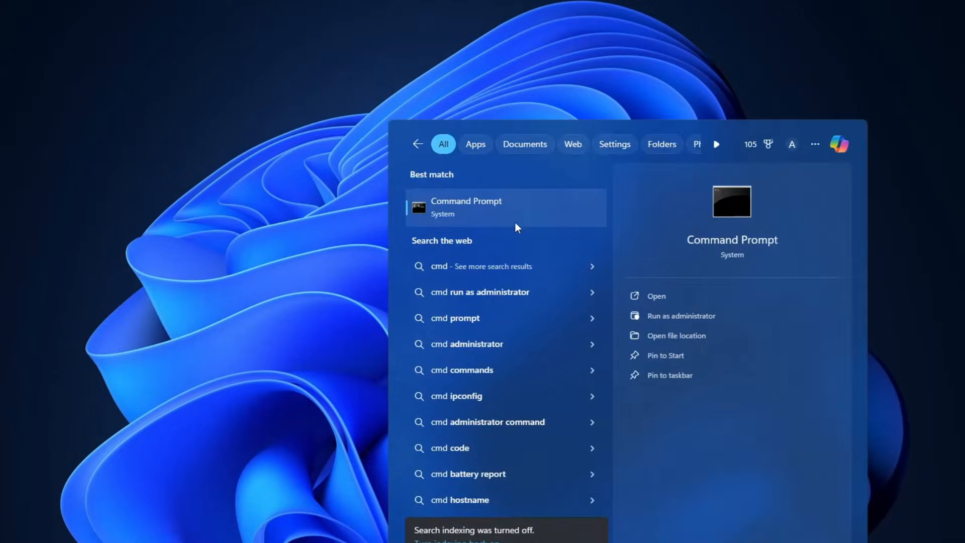
# - Run sfc /scannow in a new administrator Command Prompt
pyautogui.click(680, 315)
pyautogui.write('sfc')
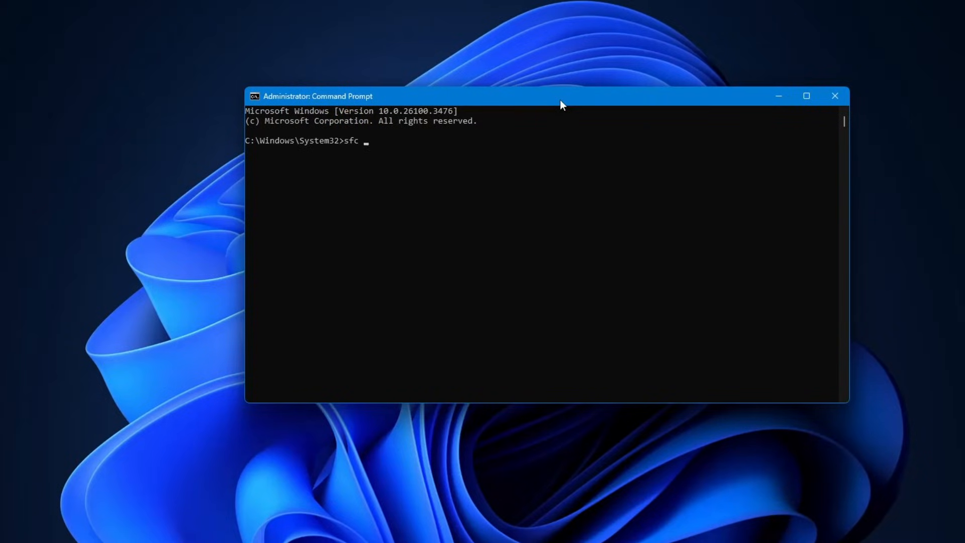
pyautogui.write('/scannow')
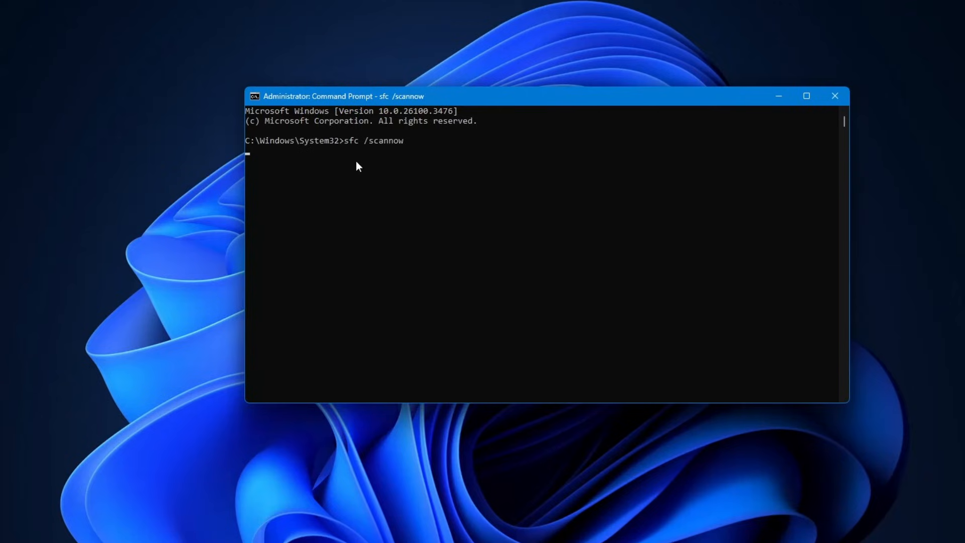
pyautogui.moveTo(444, 162)
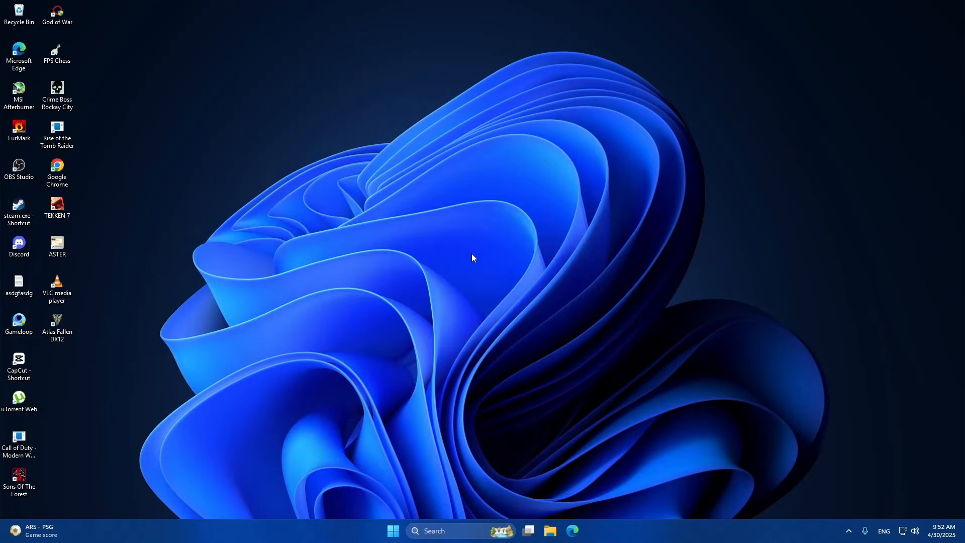
pyautogui.moveTo(494, 255)
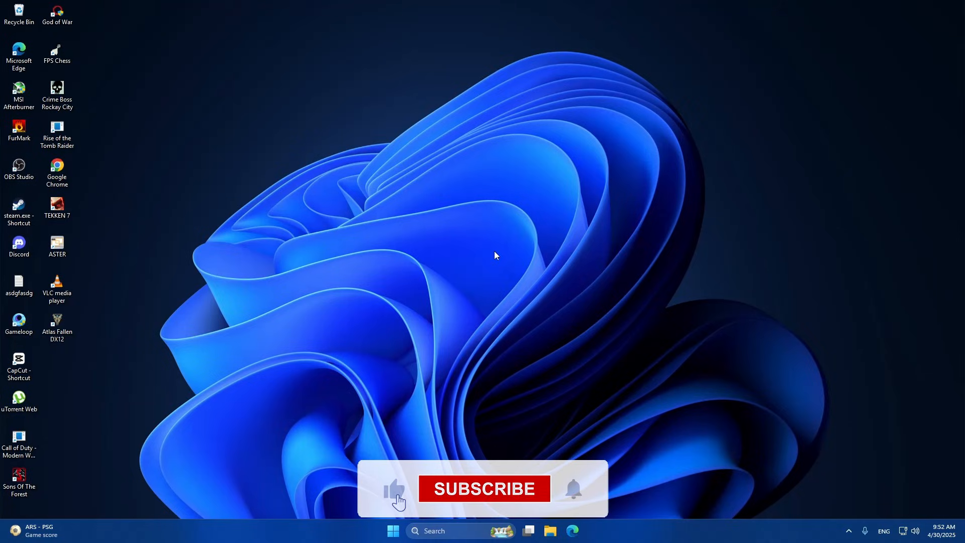
pyautogui.click(483, 488)
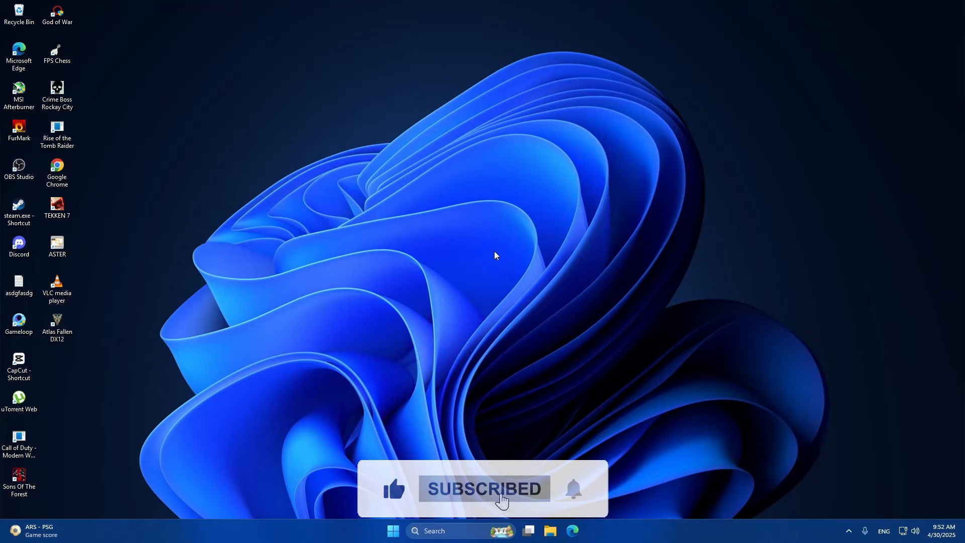